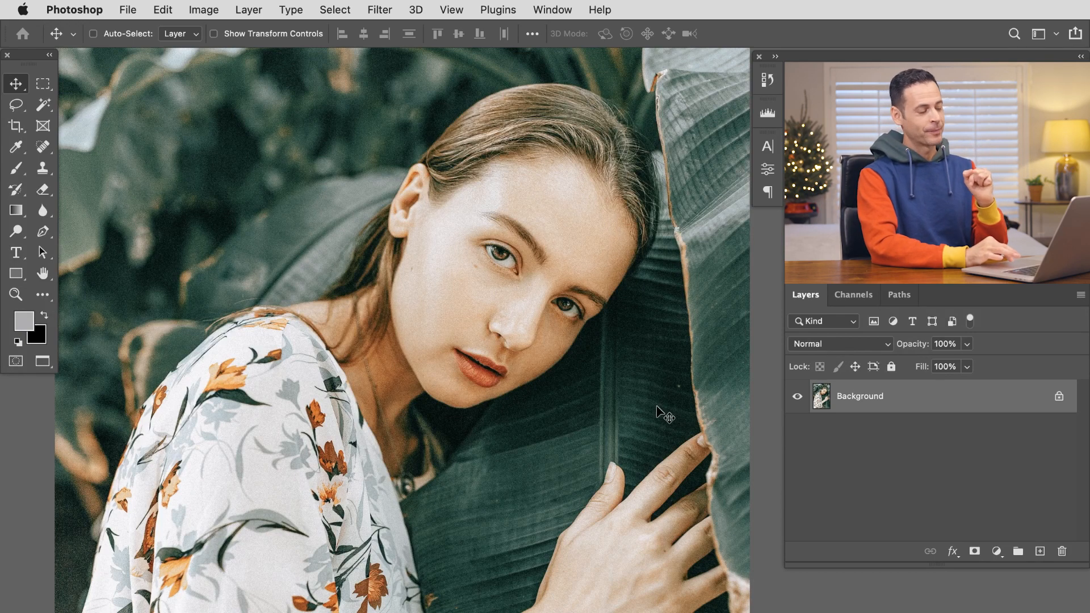
Step: Add a Vibrance adjustment layer (Vibrance 2) above the Background portrait
{"action": "left_click", "coordinate": [249, 10]}
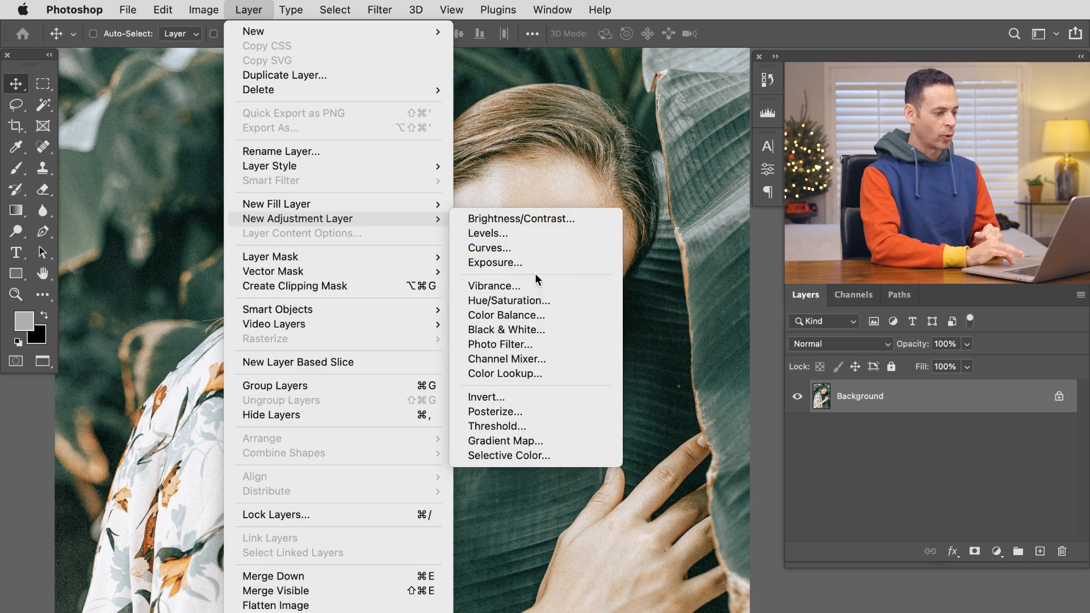
{"action": "left_click", "coordinate": [494, 286]}
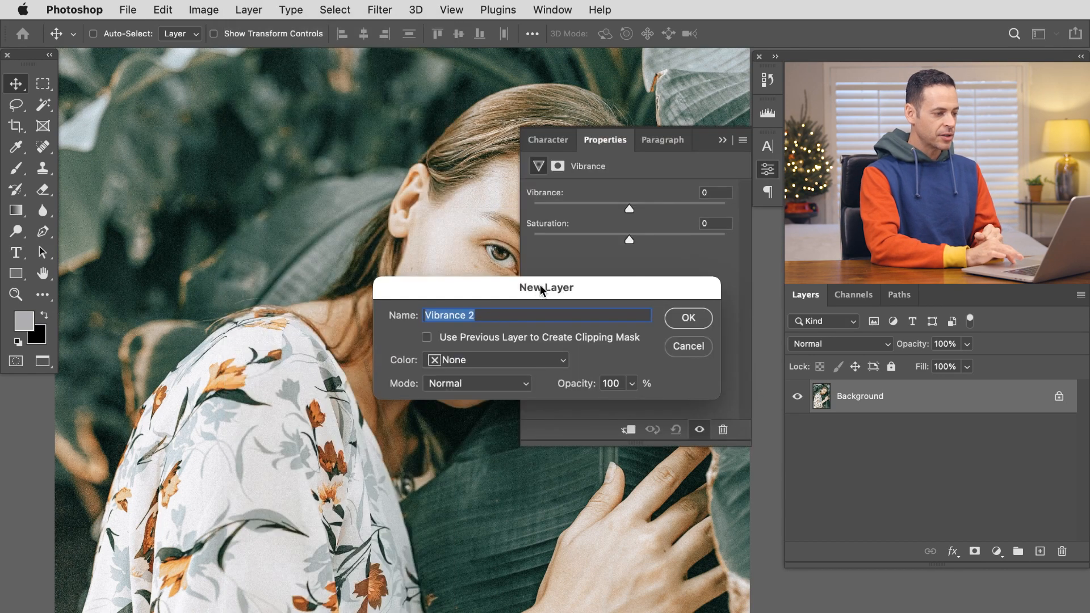
{"action": "left_click", "coordinate": [687, 318]}
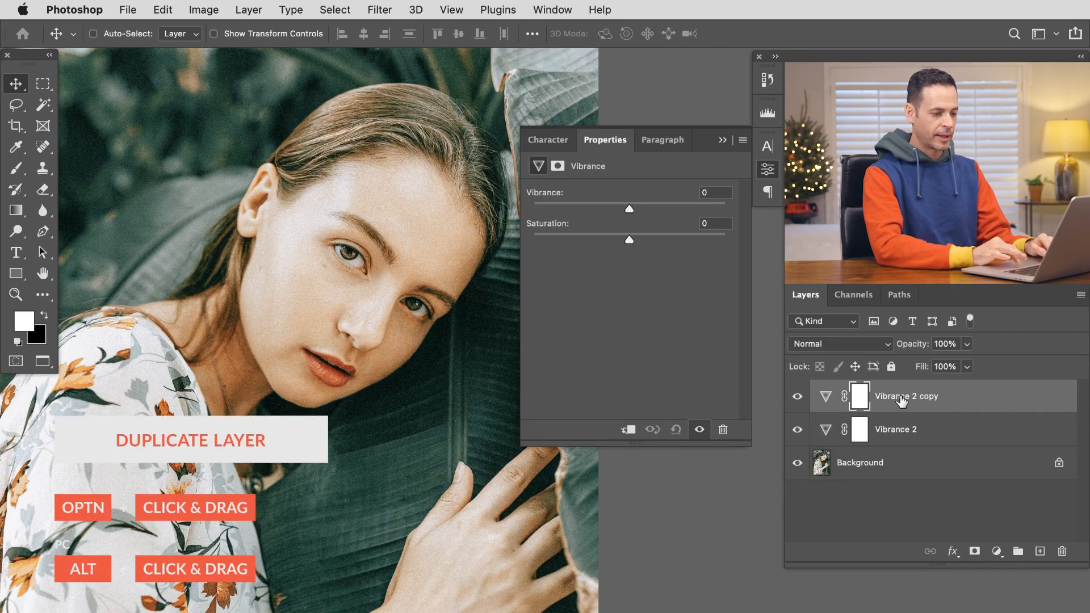
Step: Rename the copy 'Satuation', hide it, and raise Vibrance 2's vibrance to +98, toggling to compare
{"action": "double_click", "coordinate": [906, 397]}
{"action": "type", "text": "Satuation"}
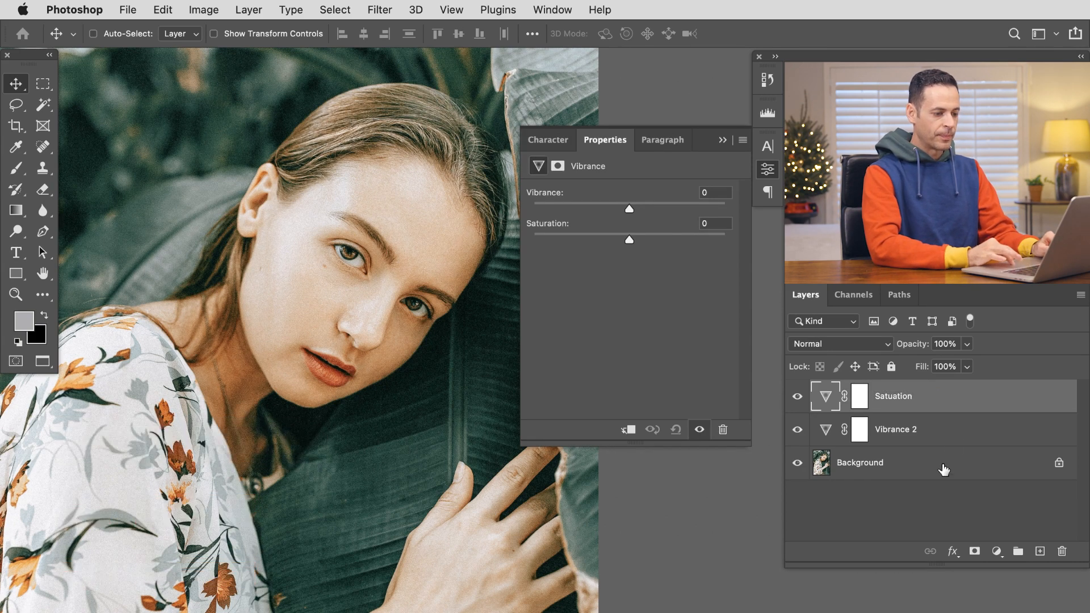
{"action": "left_click", "coordinate": [898, 429]}
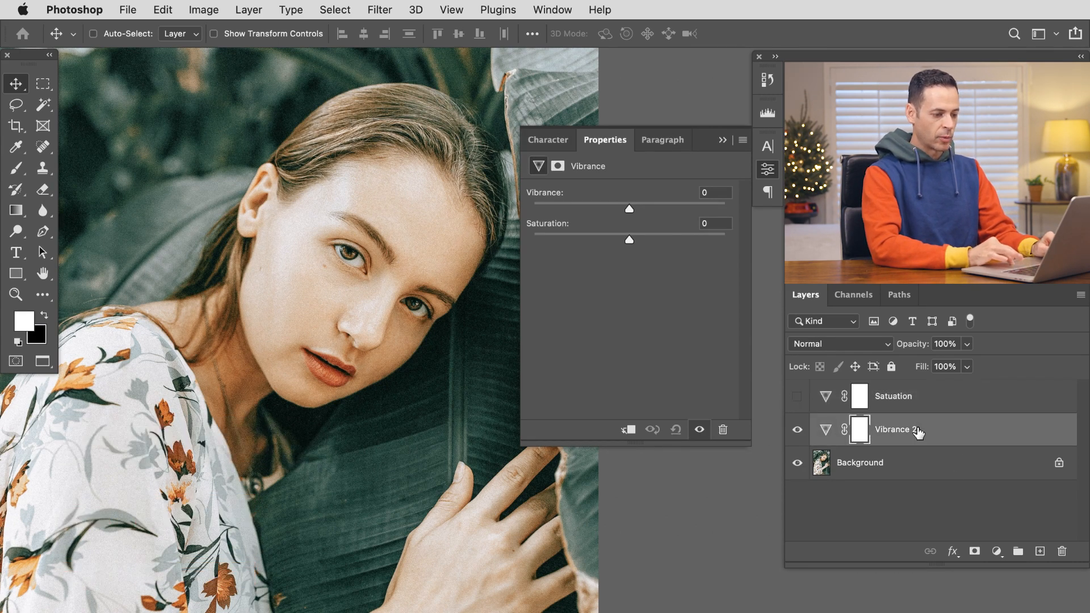
{"action": "left_click_drag", "start_coordinate": [628, 209], "coordinate": [651, 209]}
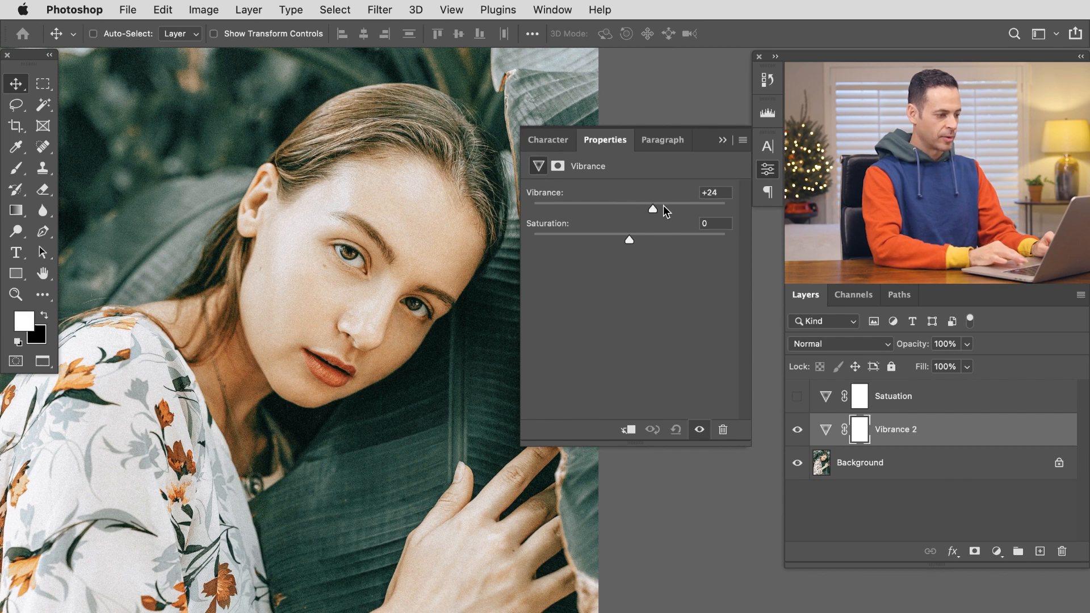
{"action": "left_click_drag", "start_coordinate": [651, 208], "coordinate": [723, 209]}
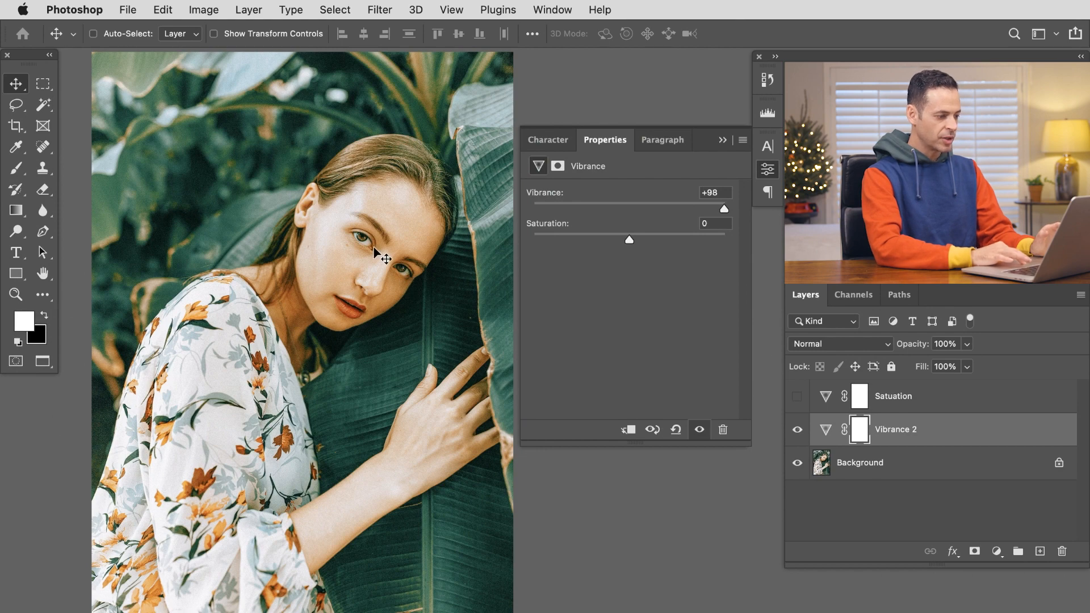
{"action": "left_click", "coordinate": [797, 429]}
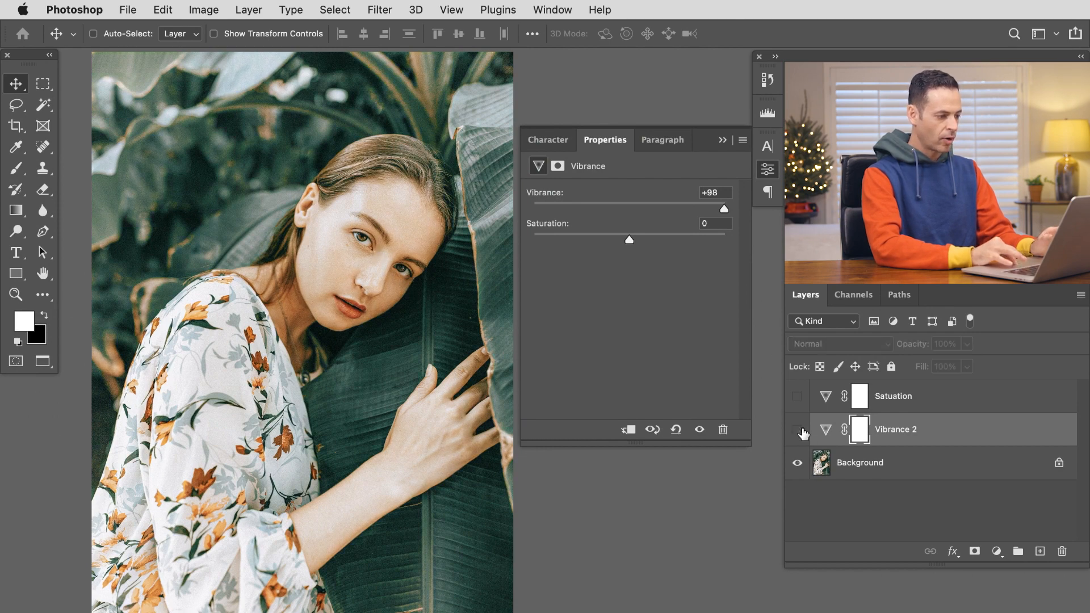
{"action": "left_click", "coordinate": [797, 429]}
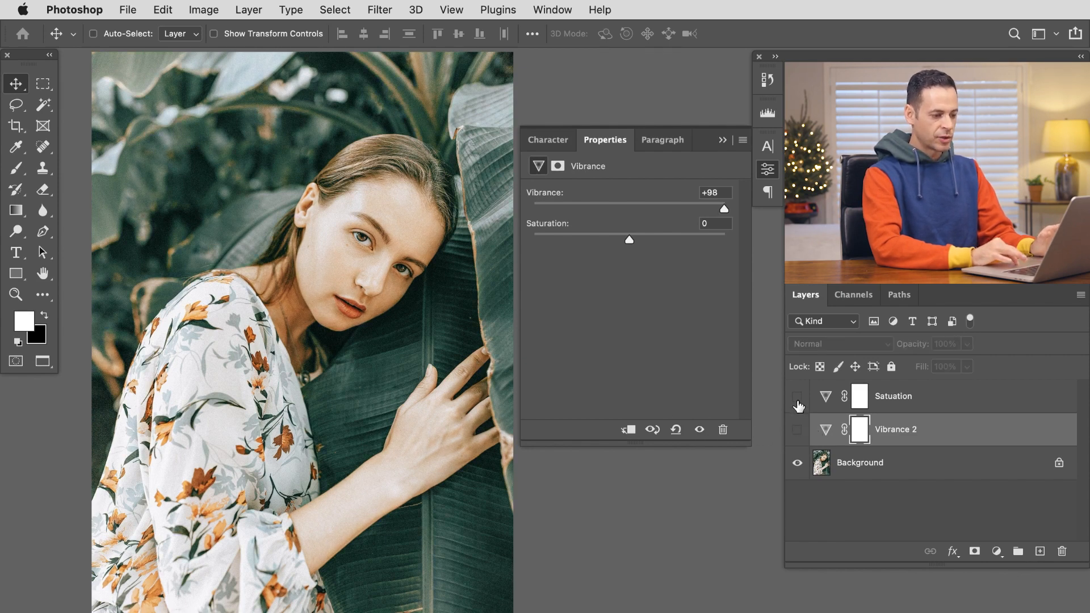
Step: Show Satuation to set its saturation to +100, then hide it and show Vibrance 2 instead
{"action": "left_click", "coordinate": [796, 396]}
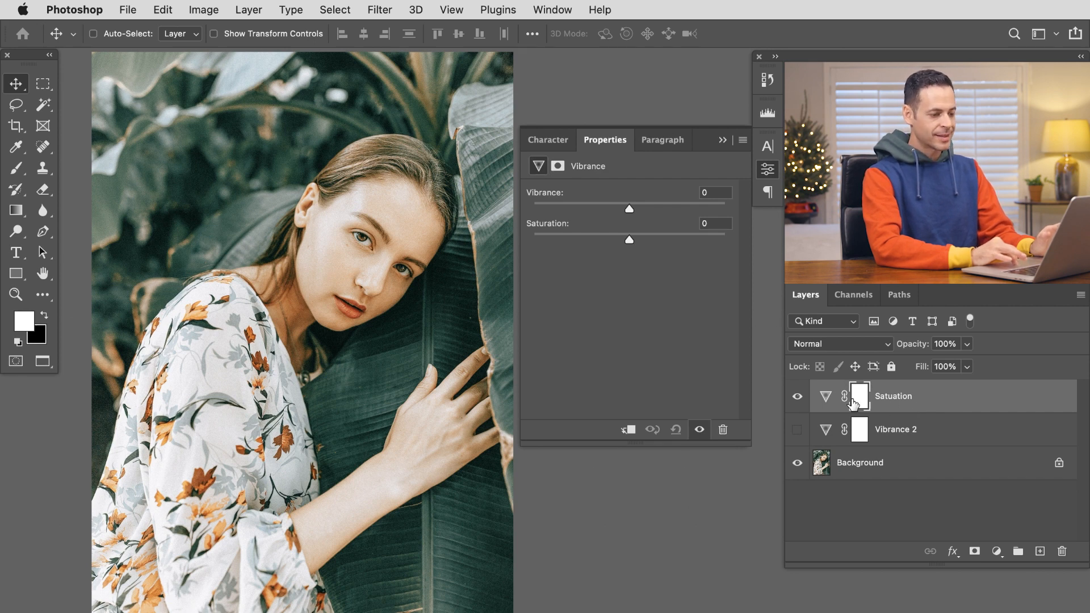
{"action": "mouse_move", "coordinate": [844, 417]}
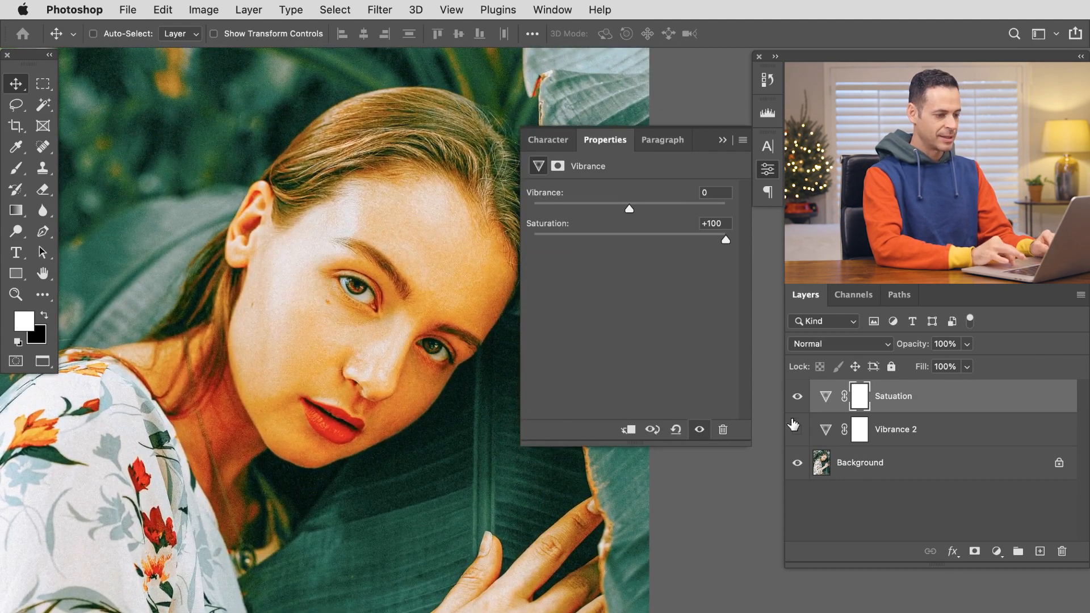
{"action": "left_click", "coordinate": [797, 396]}
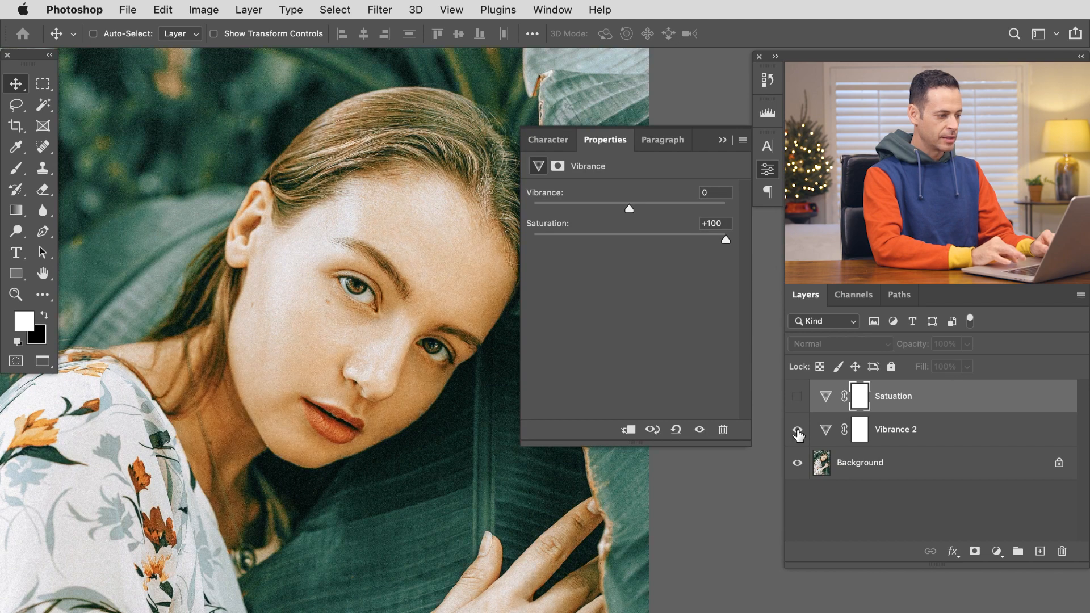
{"action": "left_click", "coordinate": [797, 401]}
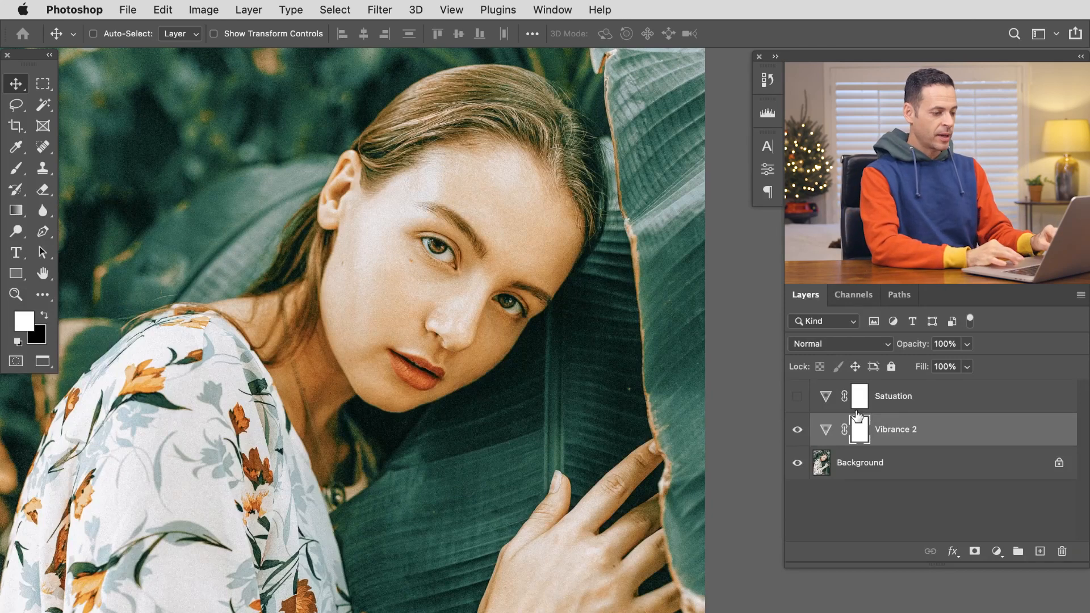
Step: Duplicate Vibrance 2 as Vibrance 2 copy and toggle the adjustment layers' visibility to compare
{"action": "left_click", "coordinate": [797, 429]}
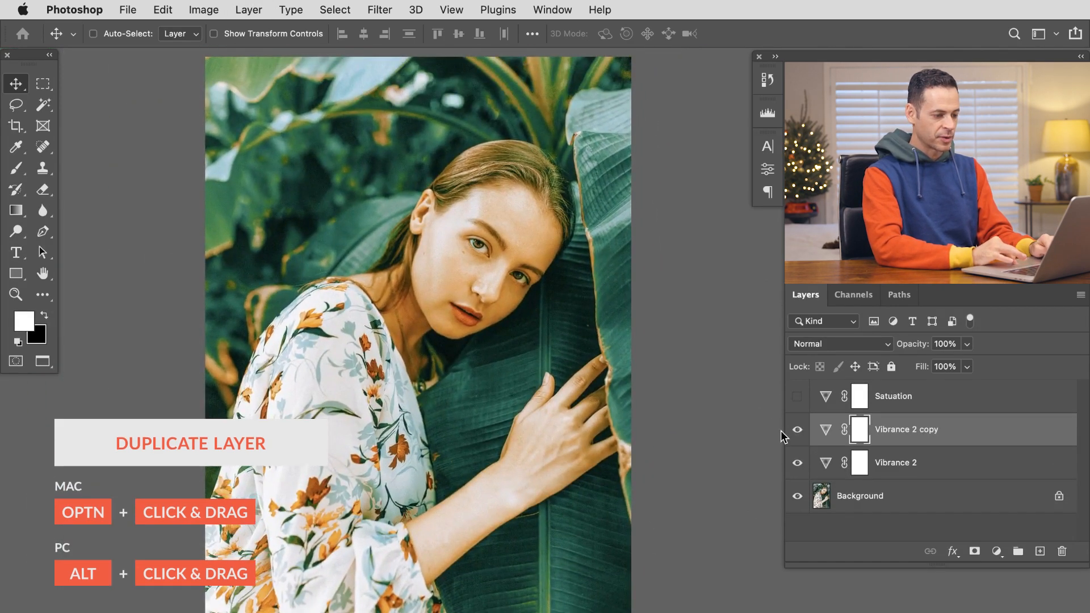
{"action": "left_click", "coordinate": [797, 429]}
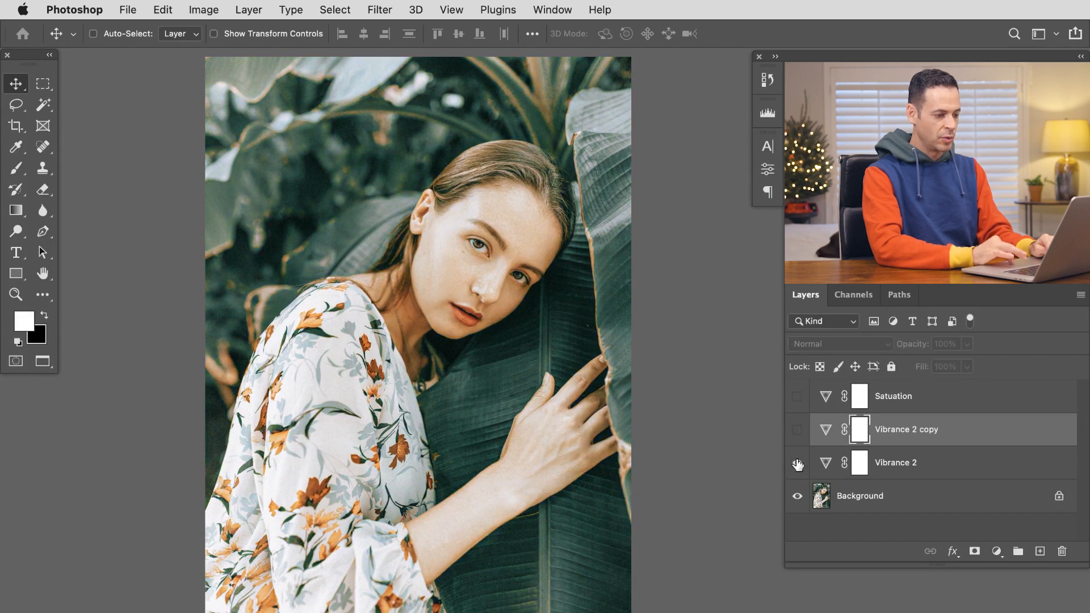
{"action": "left_click", "coordinate": [797, 463]}
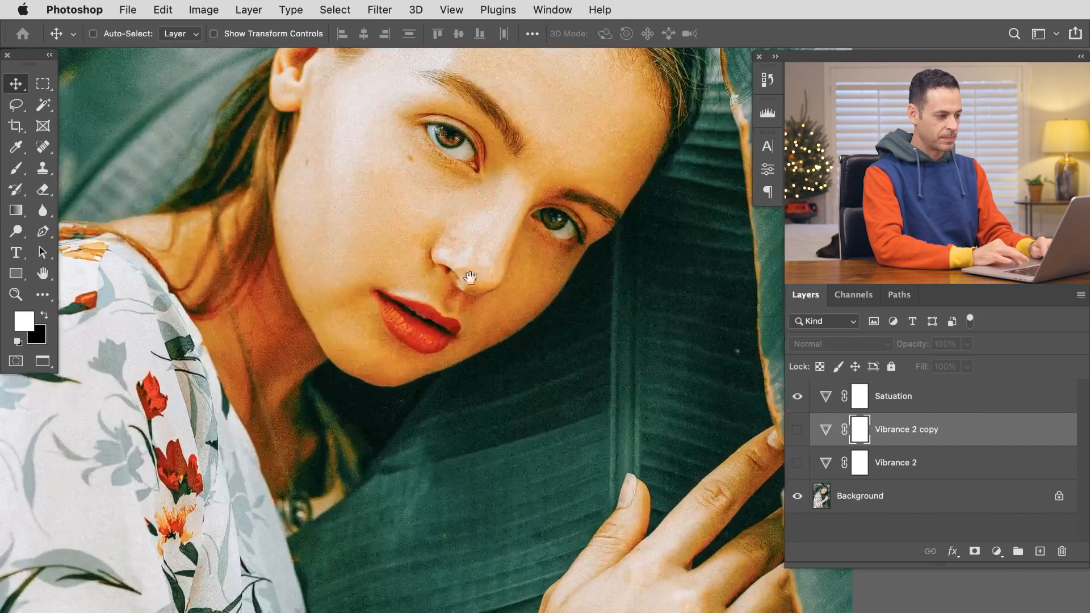
{"action": "left_click", "coordinate": [797, 396]}
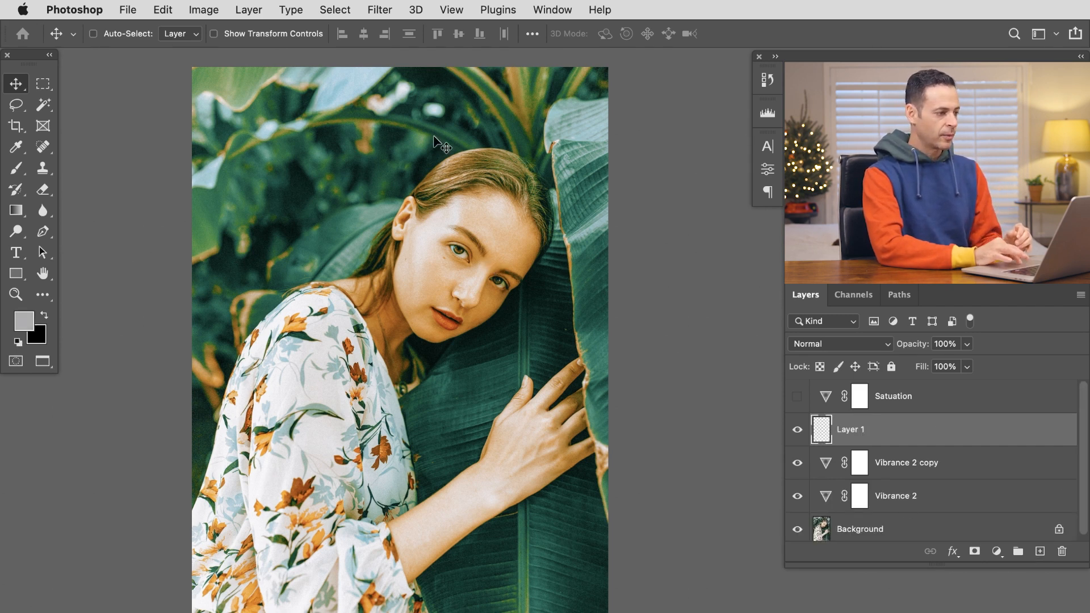
Step: Build a Color Range selection of the skin tones with Fuzziness 110, sampling the face and hands
{"action": "left_click", "coordinate": [333, 11]}
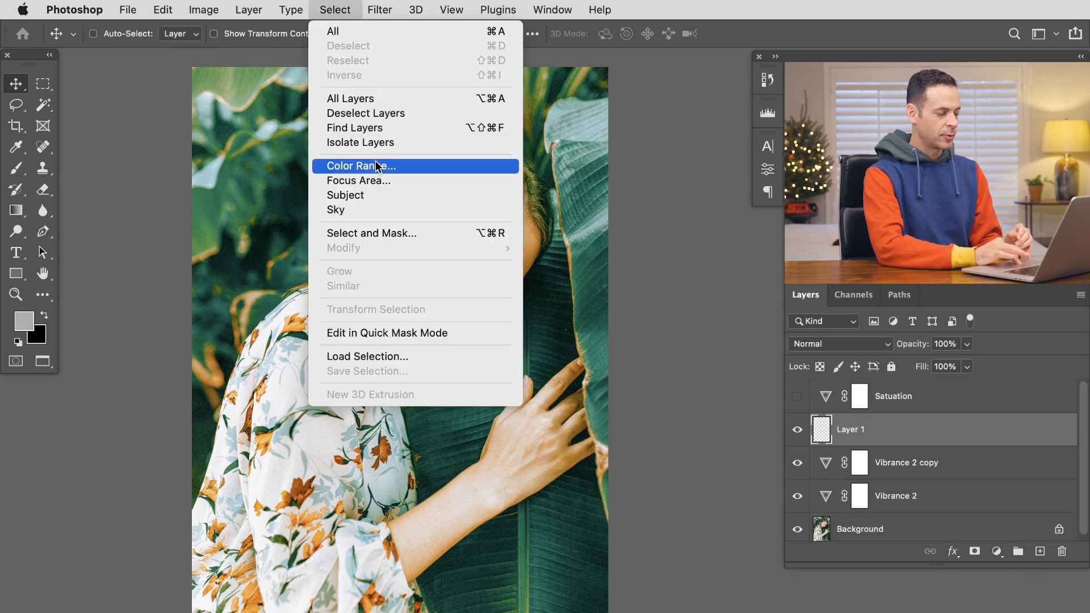
{"action": "left_click", "coordinate": [360, 165]}
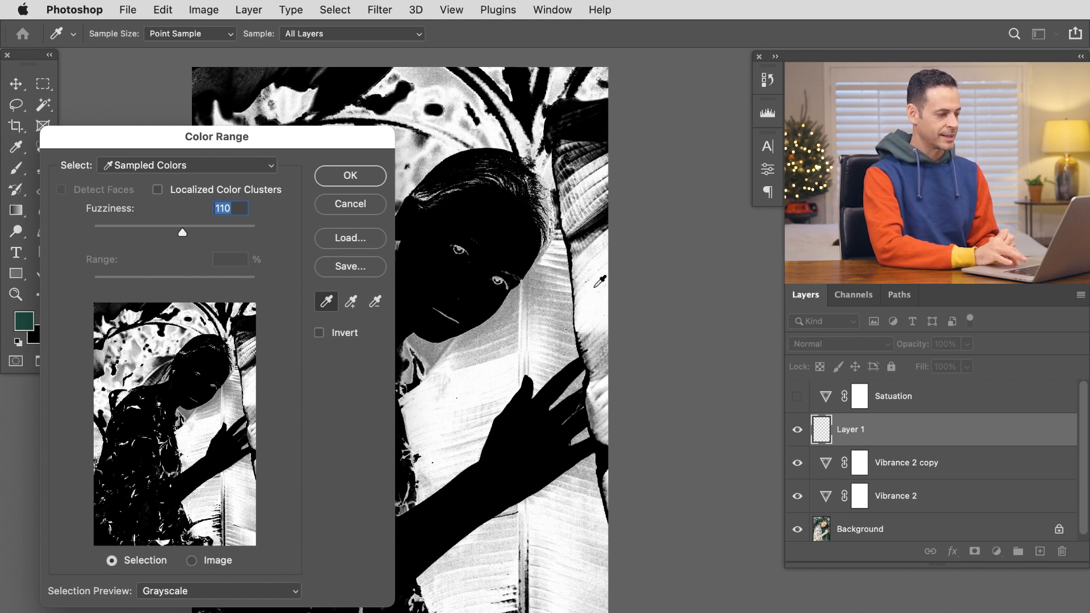
{"action": "left_click_drag", "start_coordinate": [216, 136], "coordinate": [202, 51]}
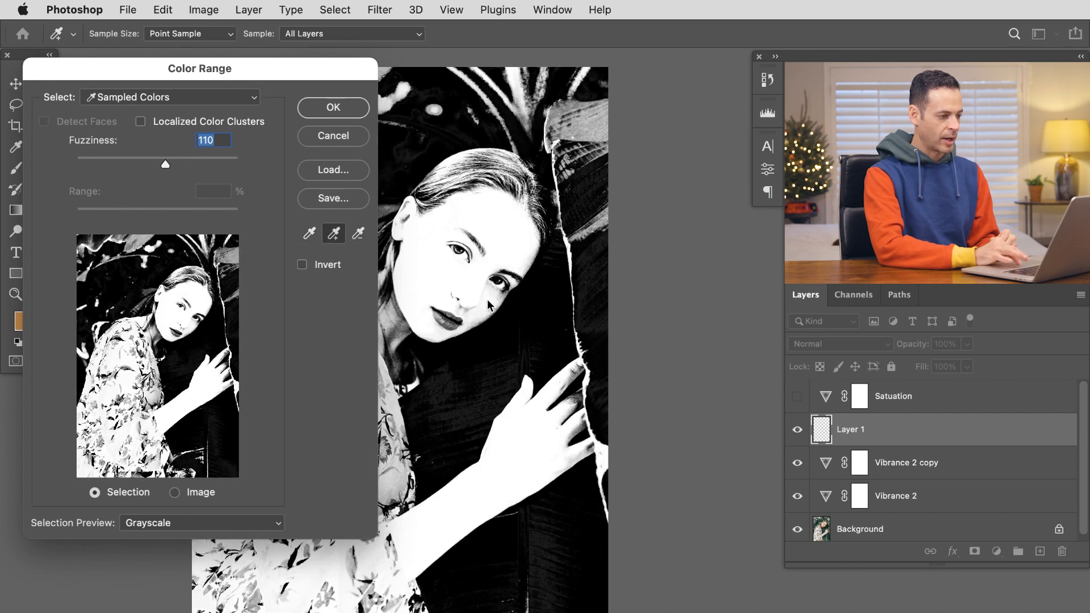
{"action": "left_click", "coordinate": [504, 428]}
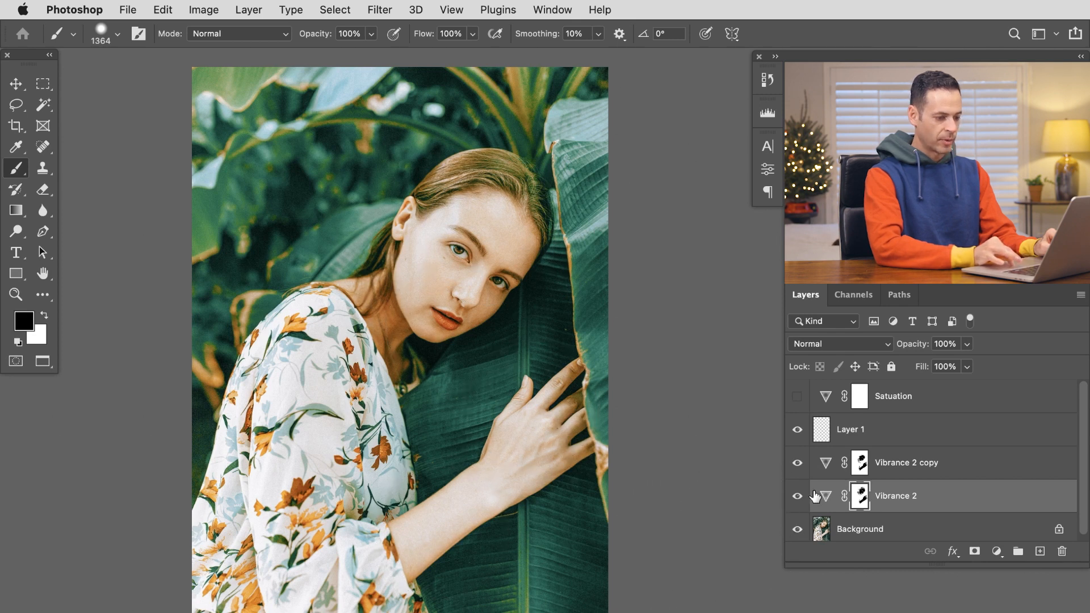
Step: Toggle Vibrance 2 copy and Vibrance 2 to compare the skin-masked boost
{"action": "left_click", "coordinate": [797, 462]}
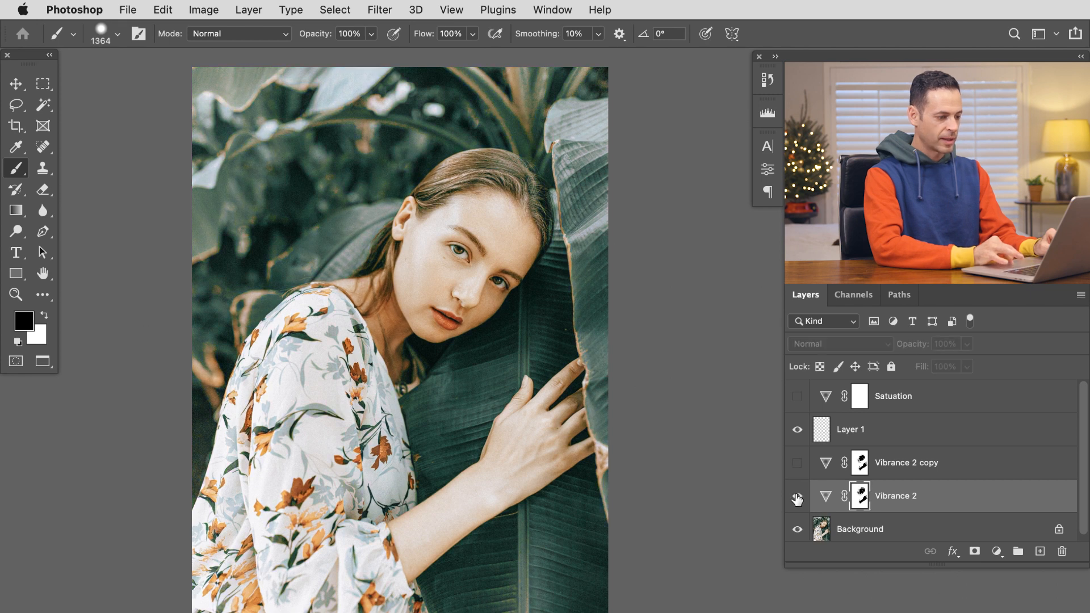
{"action": "left_click", "coordinate": [797, 463]}
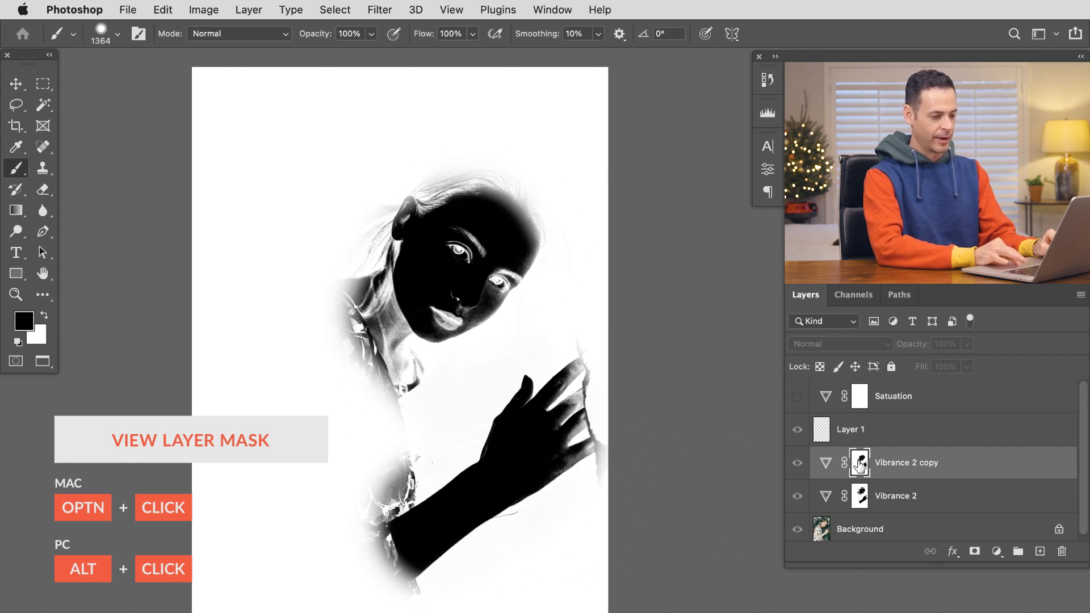
Step: Copy the Vibrance 2 copy skin mask onto Satuation, replacing its blank mask
{"action": "left_click", "coordinate": [859, 462]}
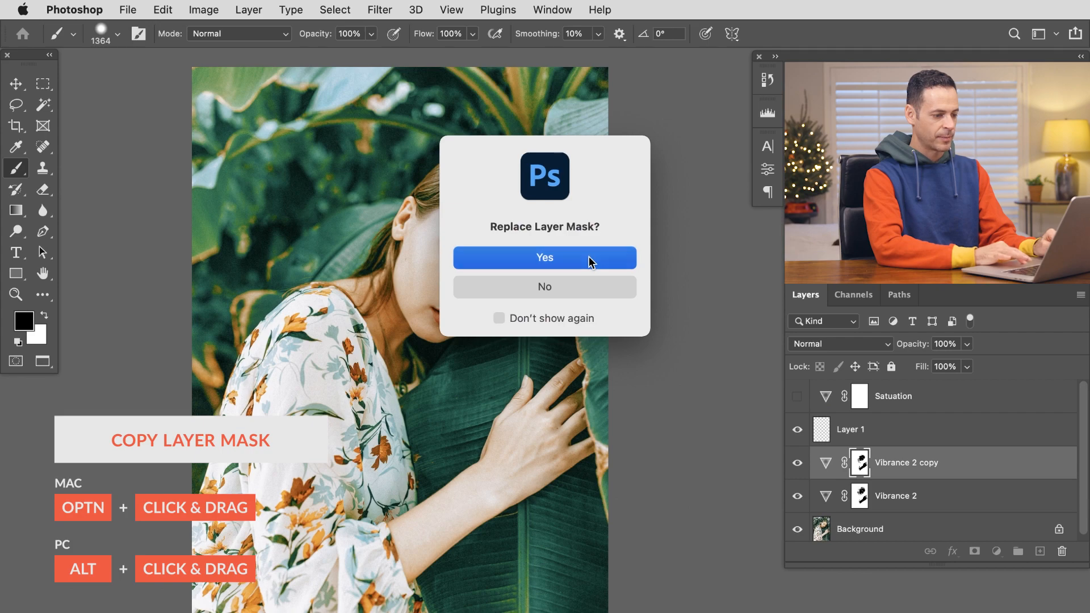
{"action": "left_click", "coordinate": [543, 258]}
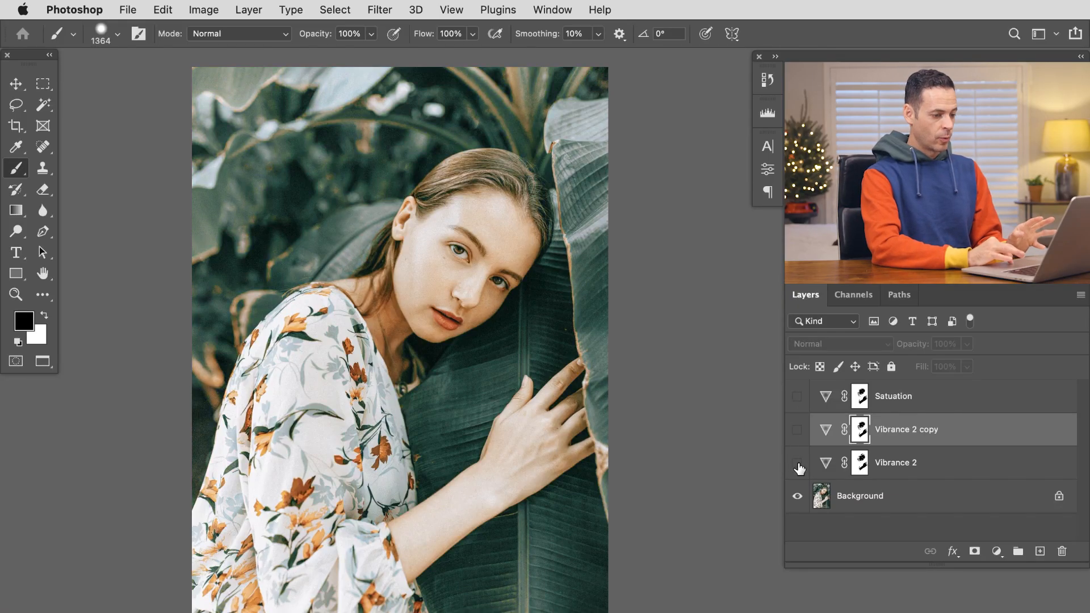
Step: Turn all adjustment layers on, inspect Satuation's mask, lower its opacity to 60%, and compare
{"action": "left_click", "coordinate": [797, 429]}
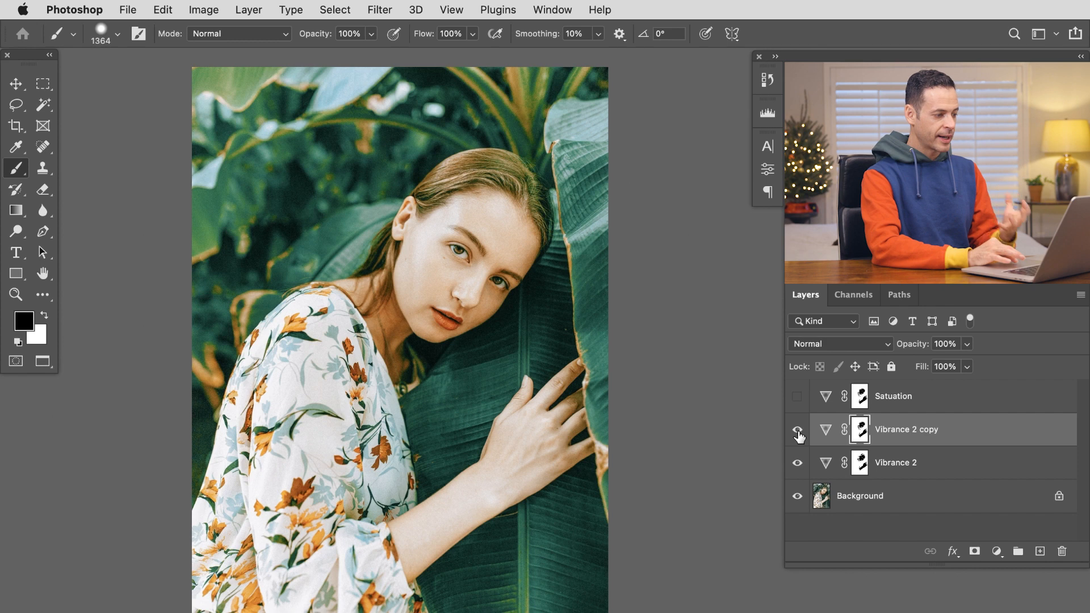
{"action": "left_click", "coordinate": [797, 397]}
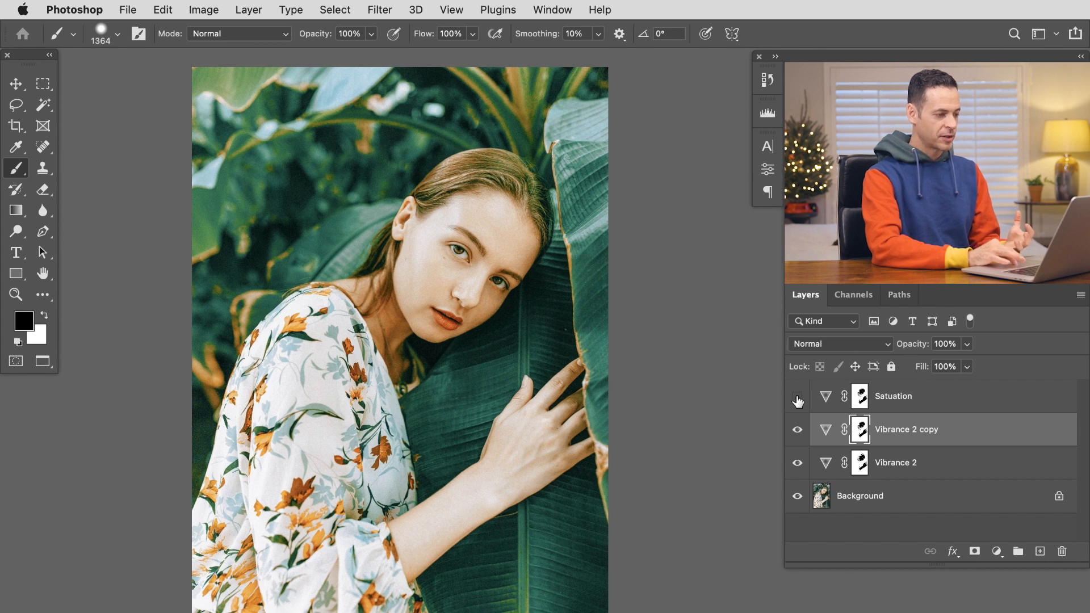
{"action": "left_click", "coordinate": [797, 400]}
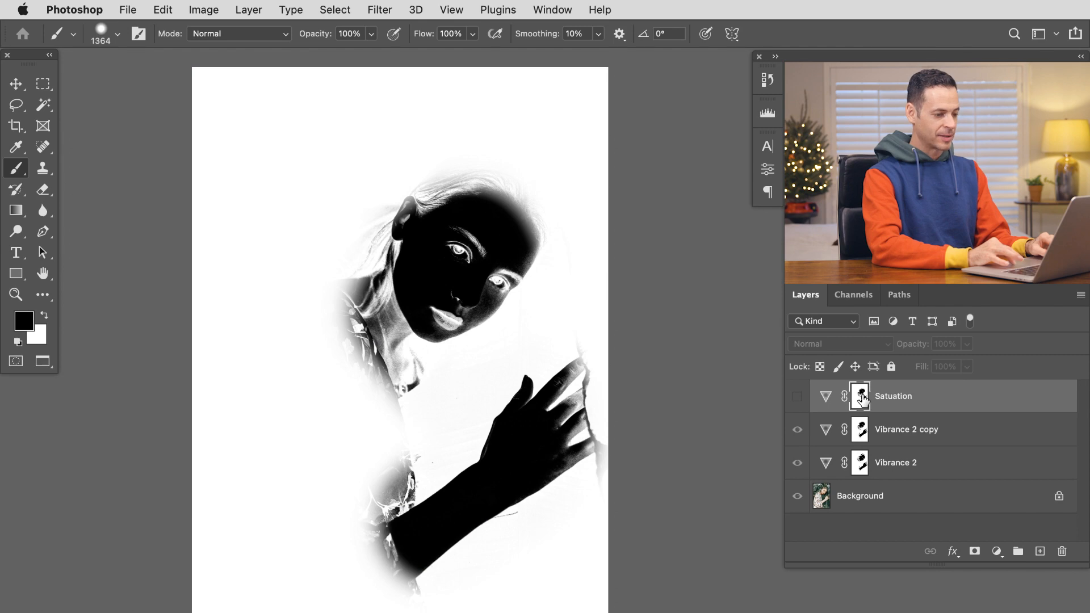
{"action": "left_click", "coordinate": [797, 395]}
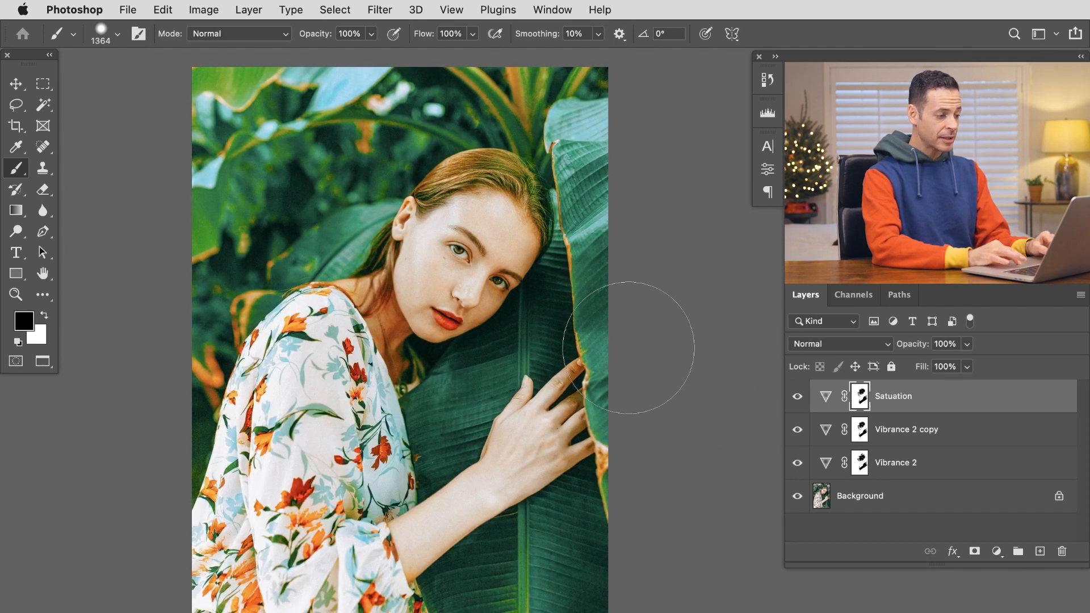
{"action": "key", "text": "b"}
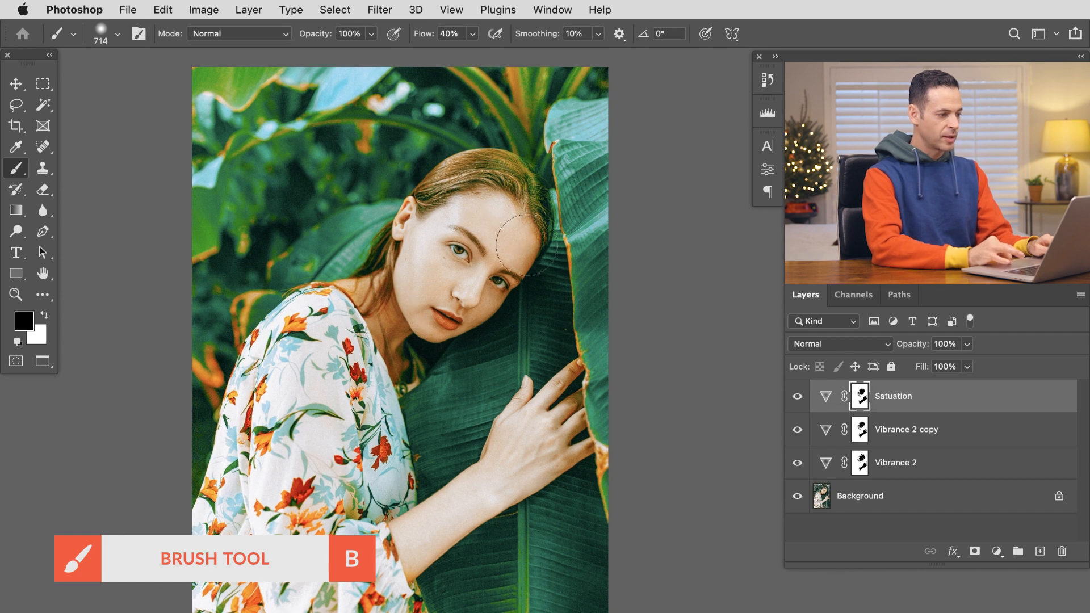
{"action": "mouse_move", "coordinate": [806, 416]}
{"action": "type", "text": "60"}
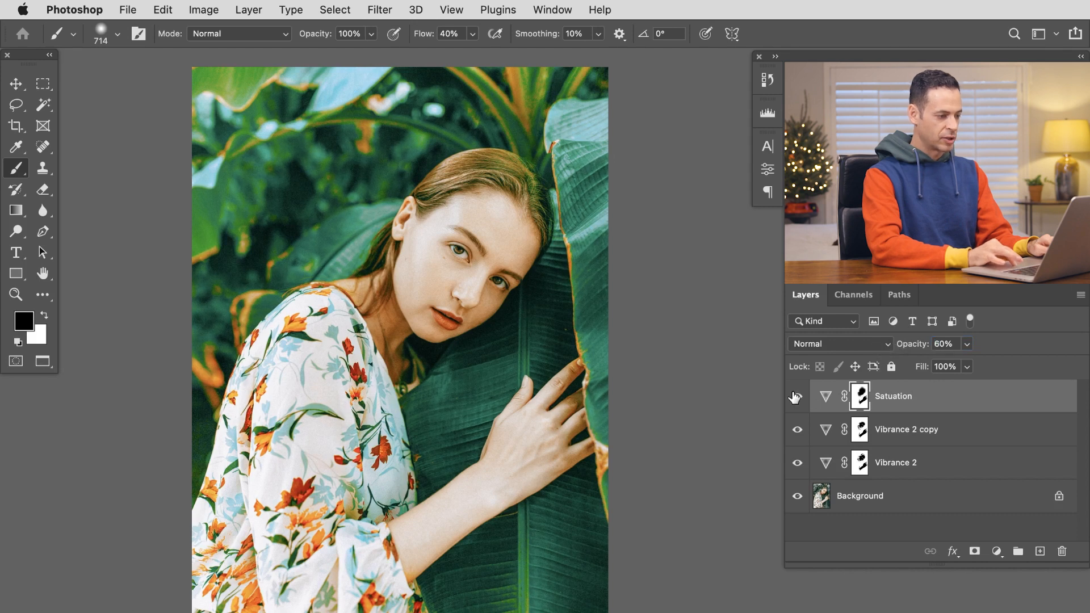
{"action": "left_click", "coordinate": [797, 396]}
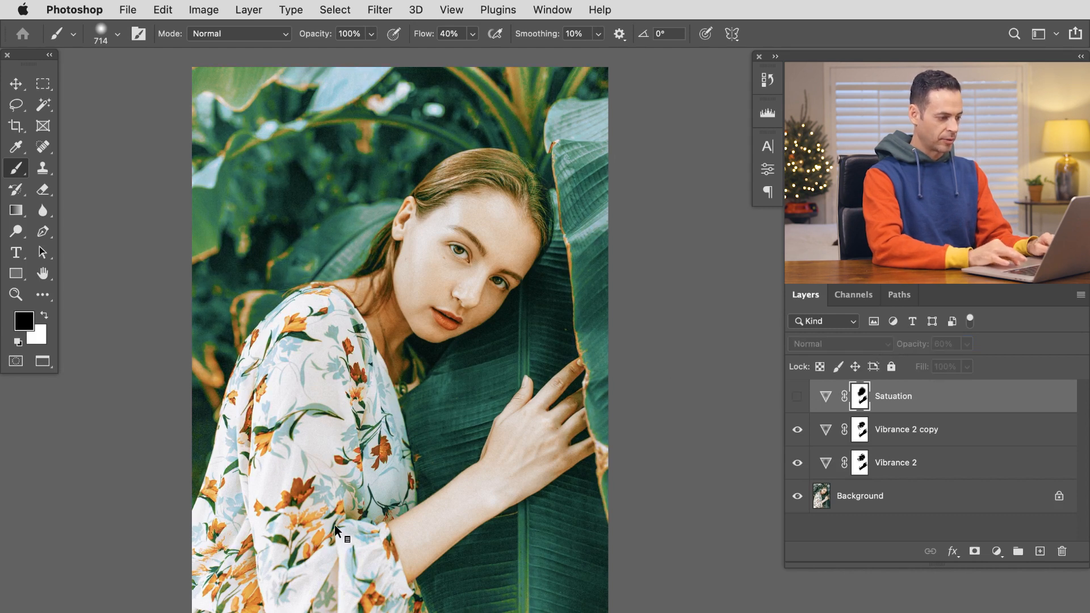
{"action": "left_click", "coordinate": [797, 397]}
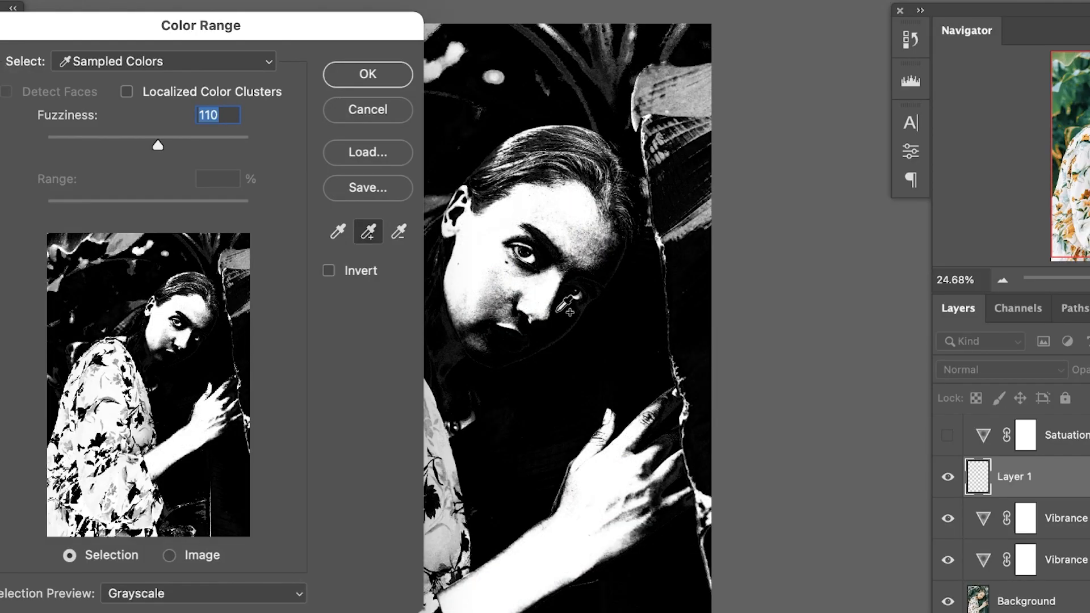
Step: Sample the face skin with the Add to Sample eyedropper so face and hands turn white
{"action": "left_click", "coordinate": [478, 222]}
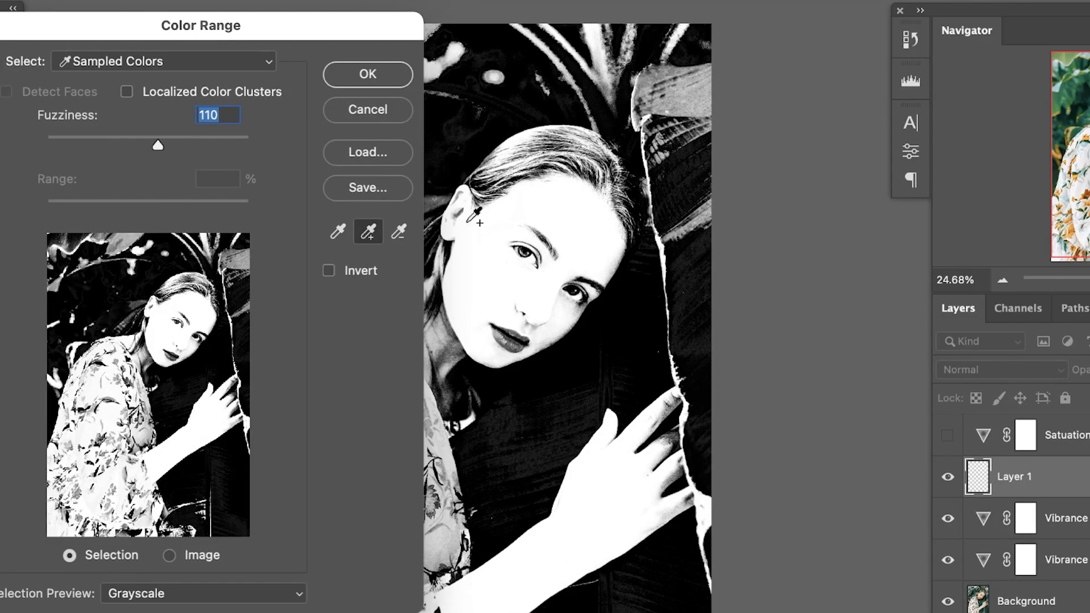